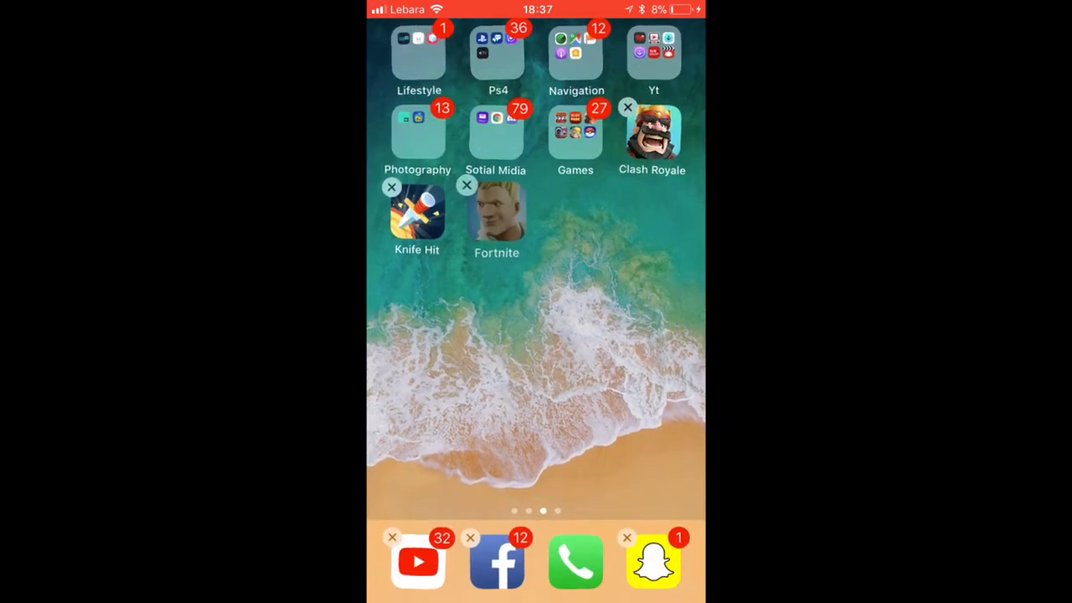
Step: Lift the existing Fortnite icon on the home screen and set it back in place
{"action": "left_click_drag", "start_coordinate": [496, 217], "coordinate": [551, 285]}
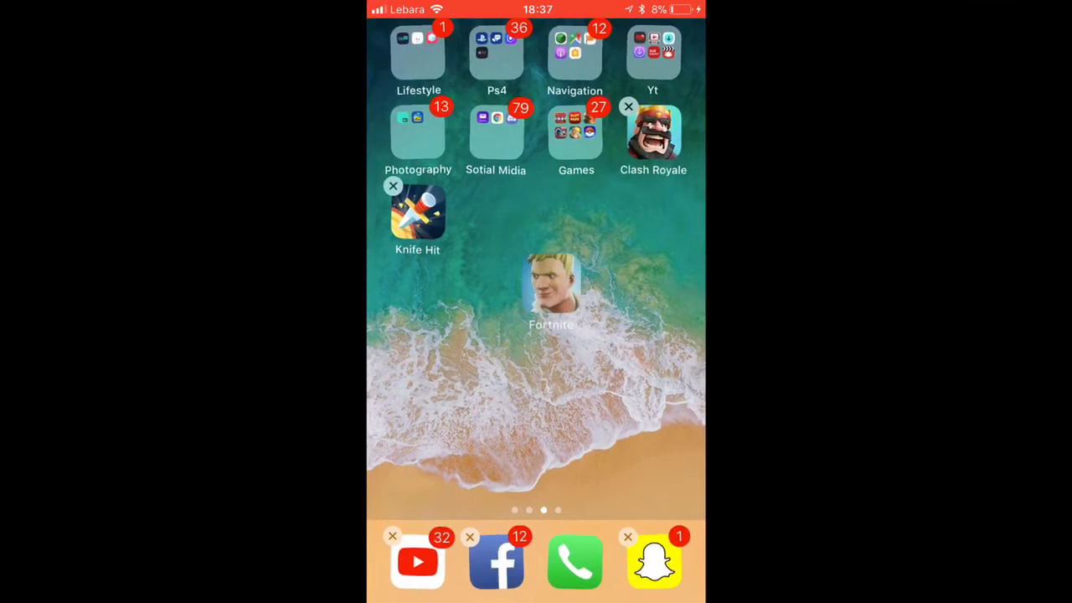
{"action": "left_click_drag", "start_coordinate": [550, 288], "coordinate": [498, 217]}
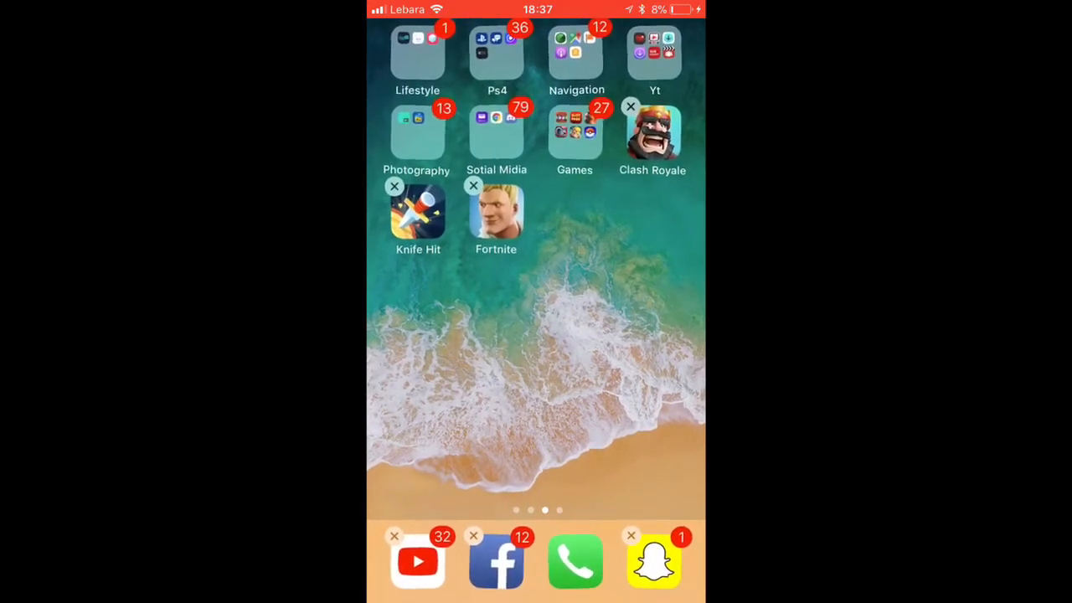
{"action": "left_click", "coordinate": [473, 185]}
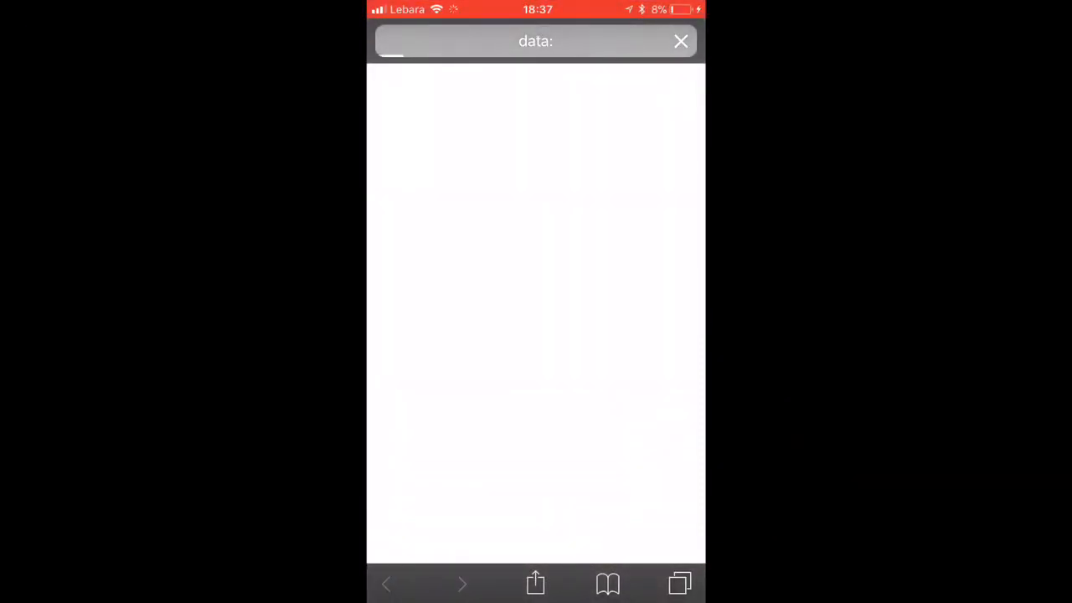
{"action": "left_click", "coordinate": [536, 40]}
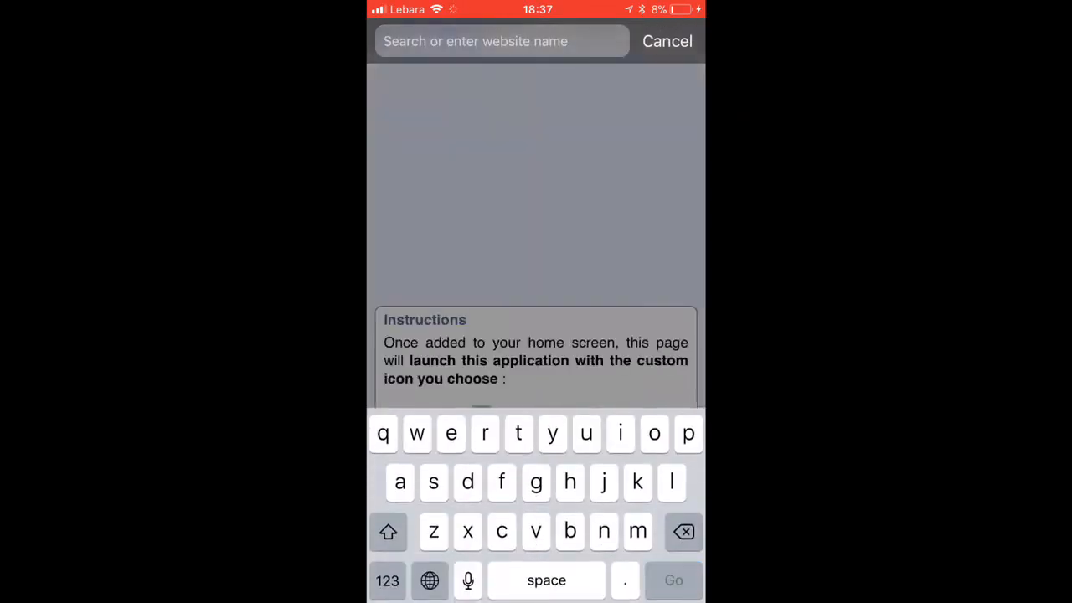
{"action": "left_click", "coordinate": [501, 40]}
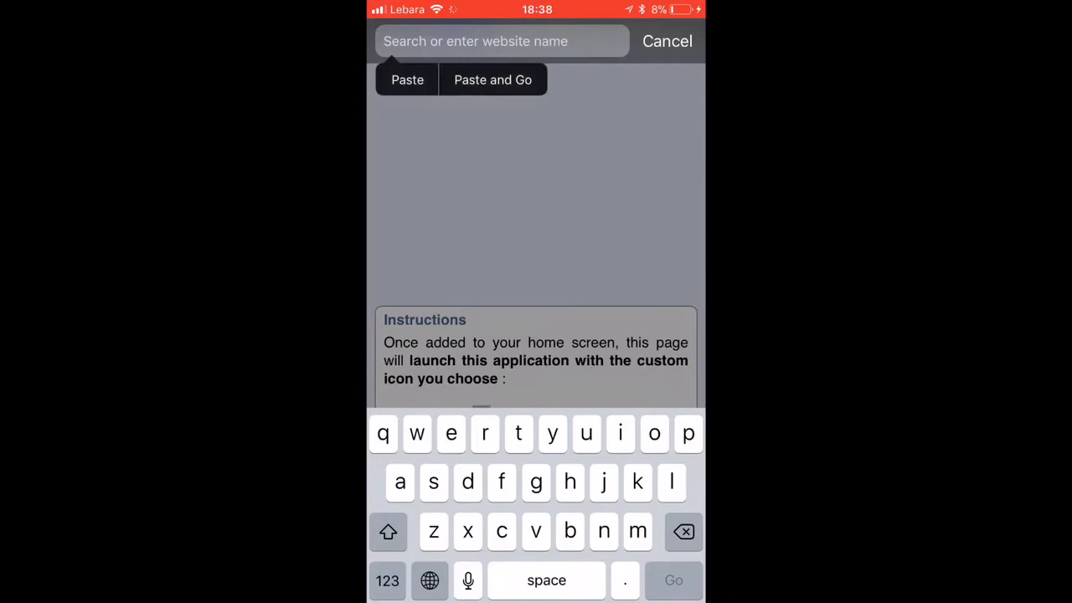
{"action": "left_click", "coordinate": [501, 41]}
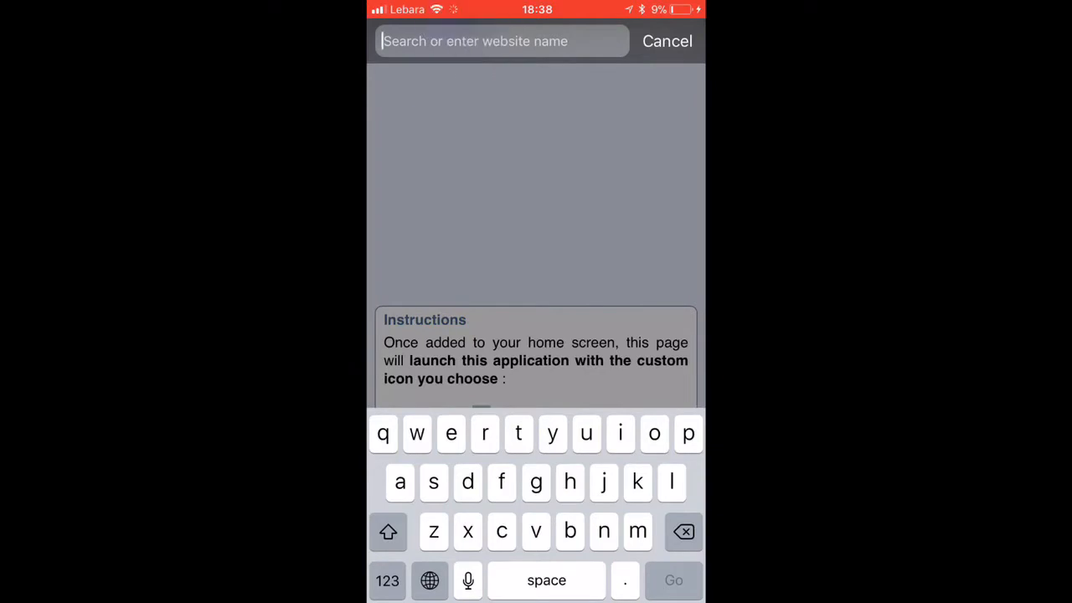
{"action": "type", "text": "https://pastebin.com/0M554n2H"}
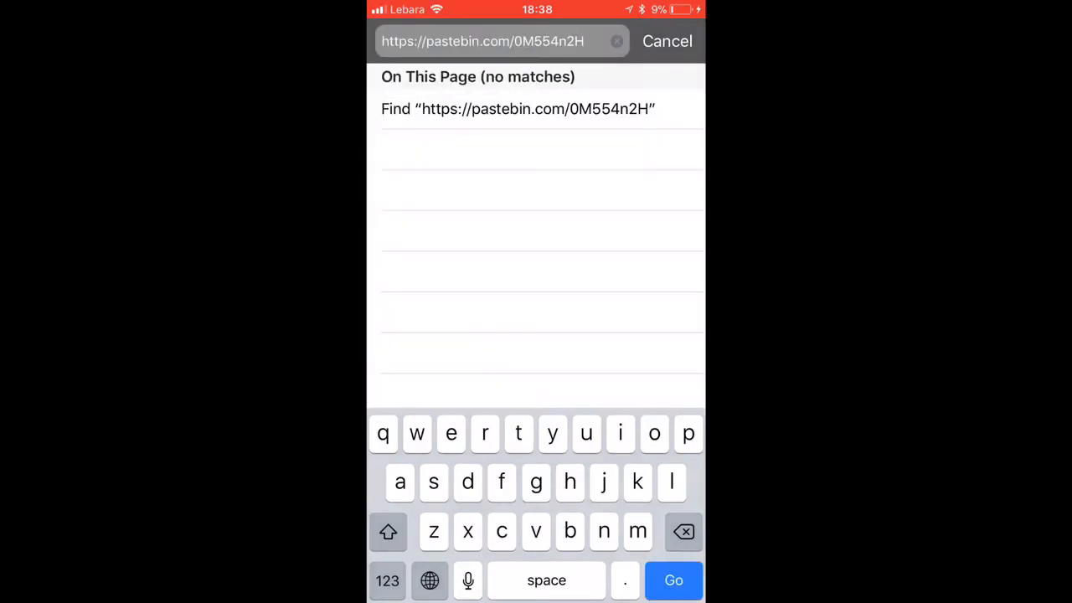
Step: Load the Fortnite mobile paste and copy all of its raw data: URL text
{"action": "left_click", "coordinate": [674, 580]}
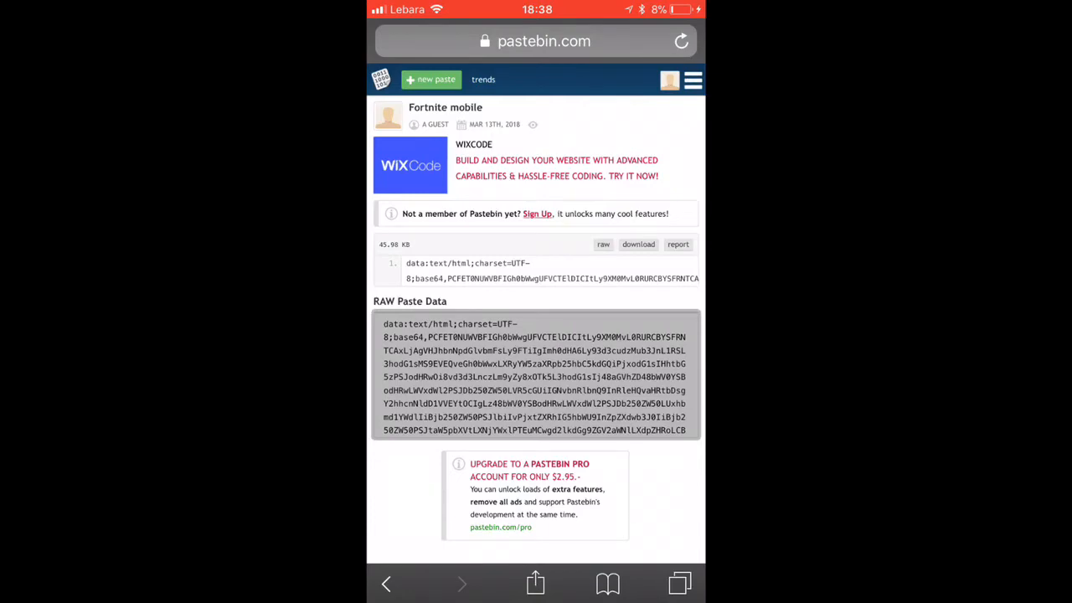
{"action": "left_click", "coordinate": [534, 377]}
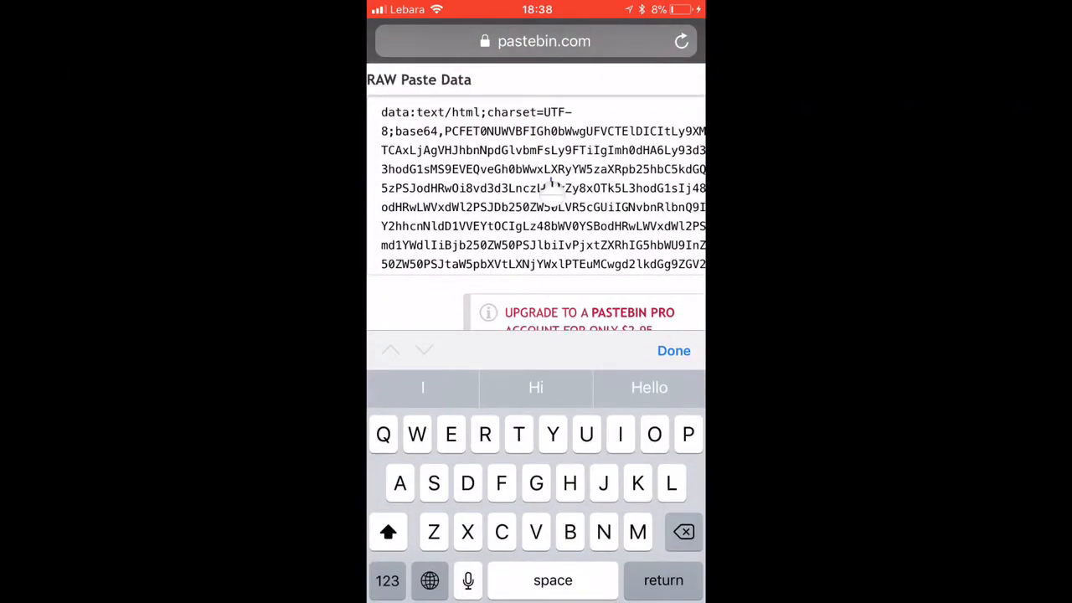
{"action": "left_click", "coordinate": [553, 188]}
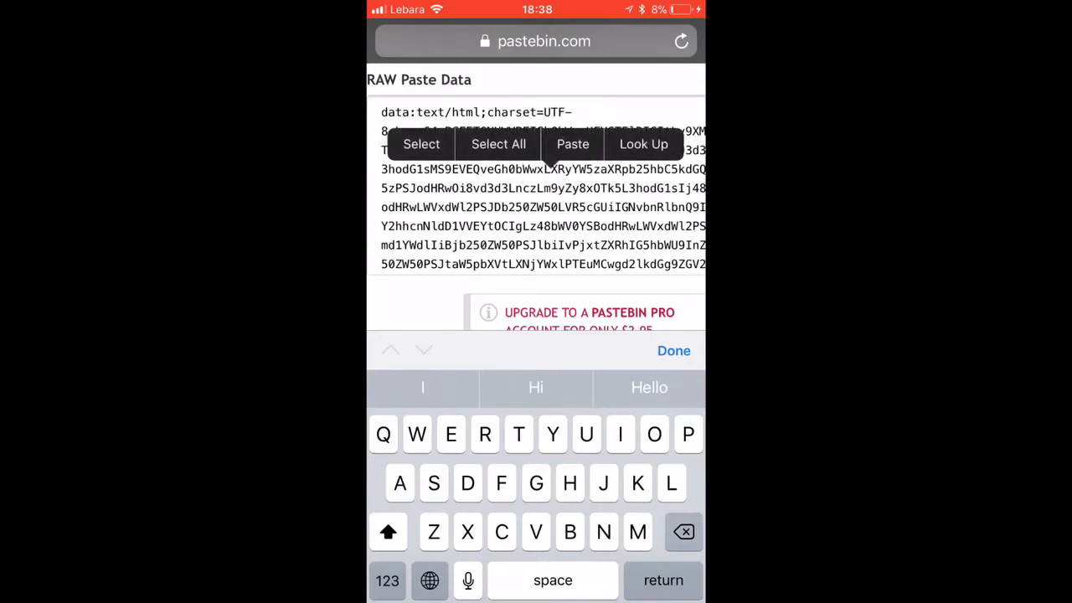
{"action": "left_click", "coordinate": [499, 144]}
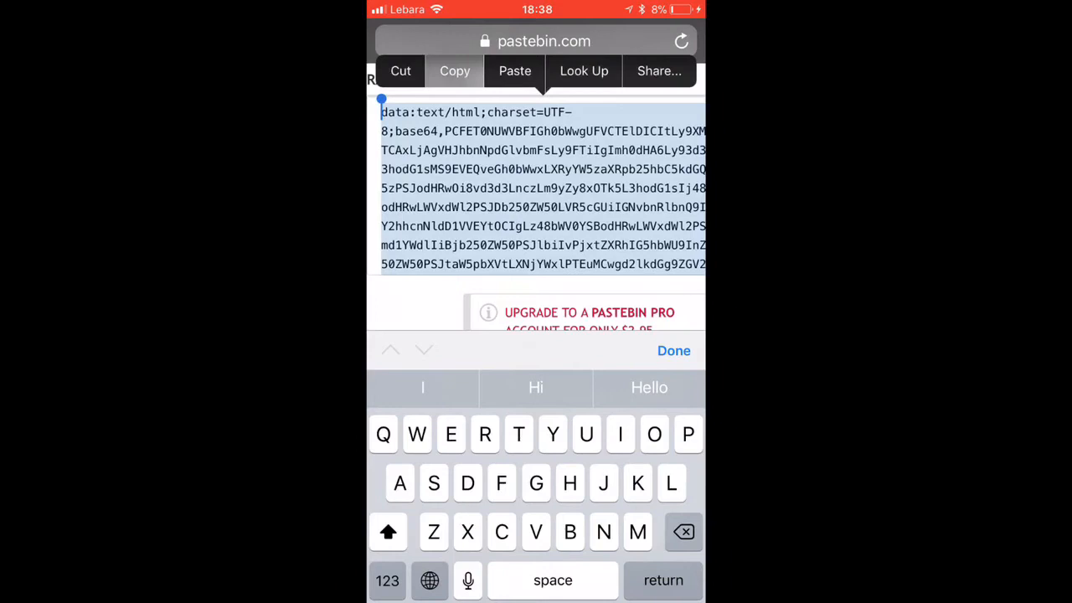
{"action": "left_click", "coordinate": [536, 40]}
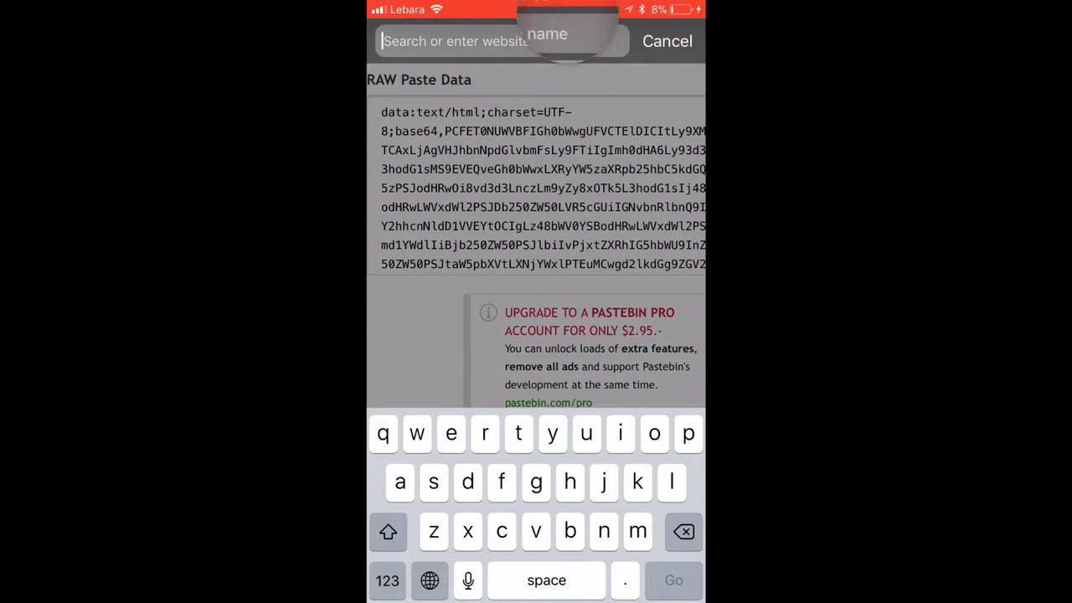
Step: Paste and go to the data: URL, review the Fortnite icon preview, and bring up sharing
{"action": "left_click", "coordinate": [494, 40]}
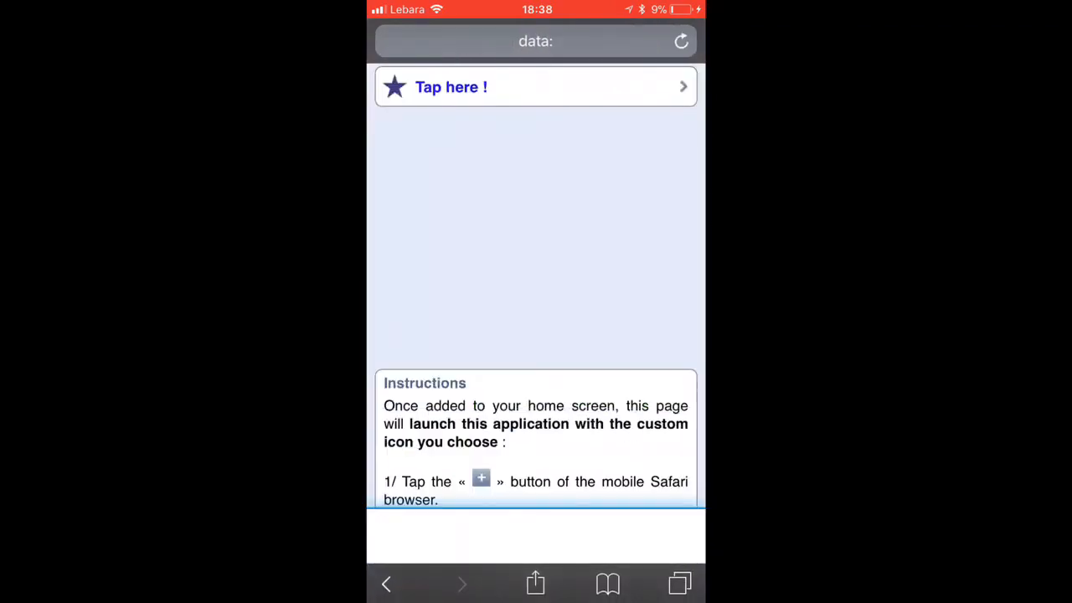
{"action": "scroll", "scroll_direction": "down", "scroll_amount": 3}
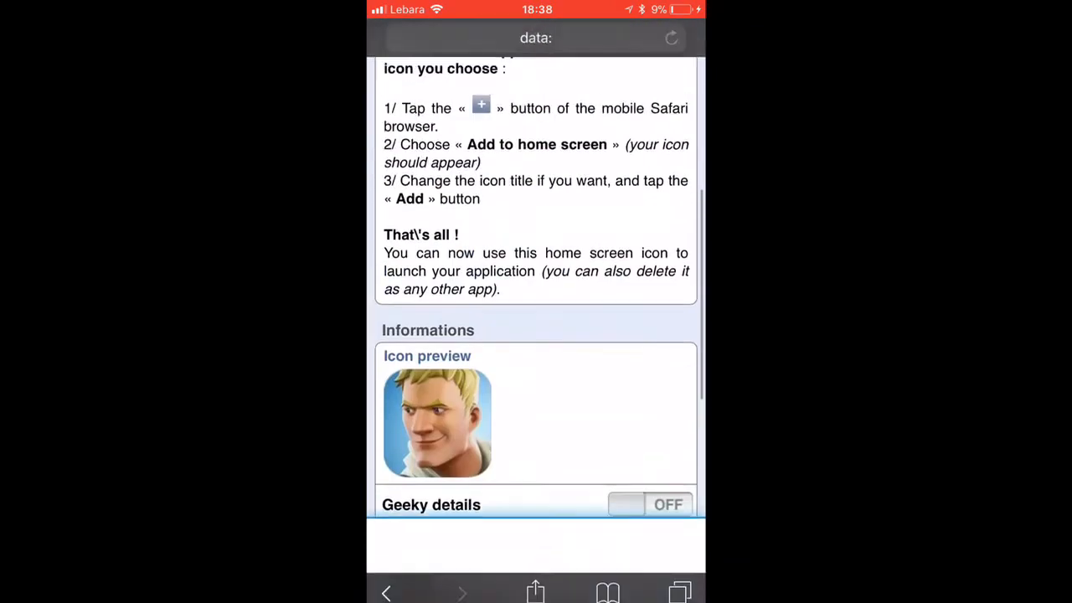
{"action": "scroll", "scroll_direction": "down", "scroll_amount": 3}
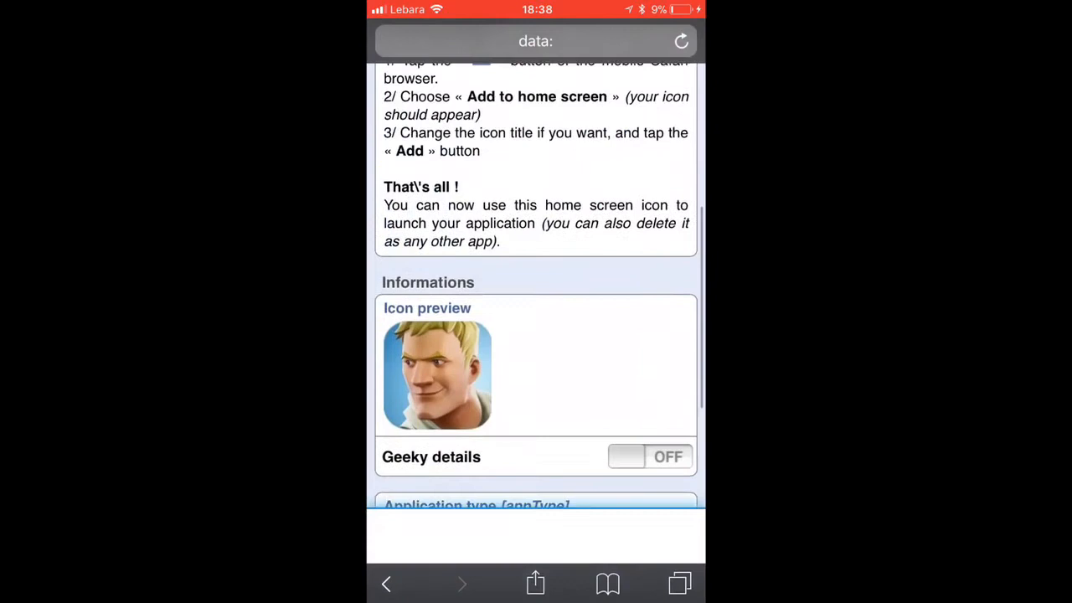
{"action": "scroll", "scroll_direction": "down", "scroll_amount": 3}
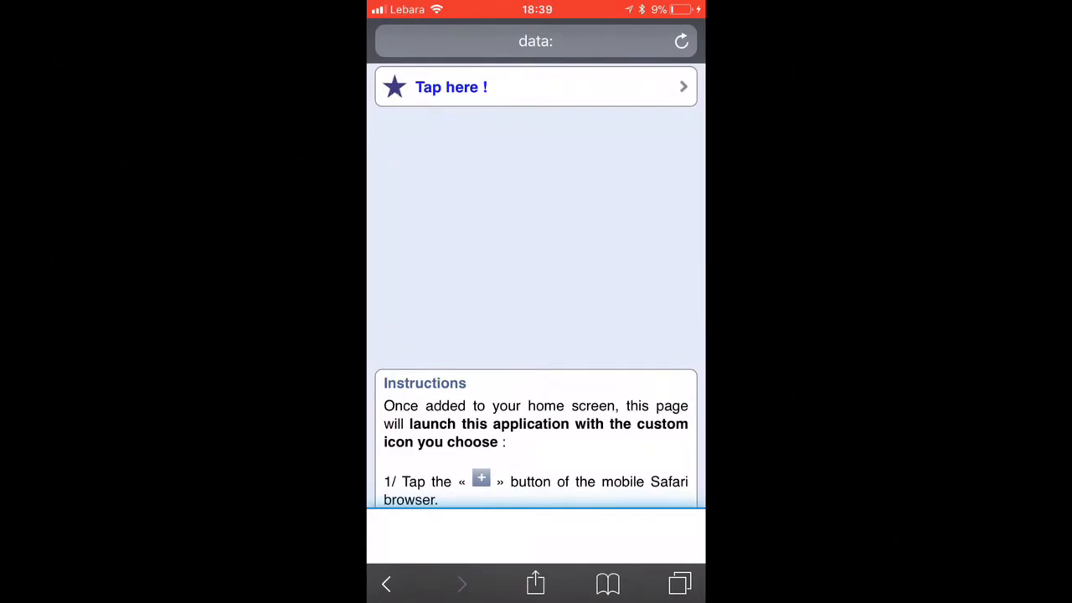
{"action": "left_click", "coordinate": [536, 583]}
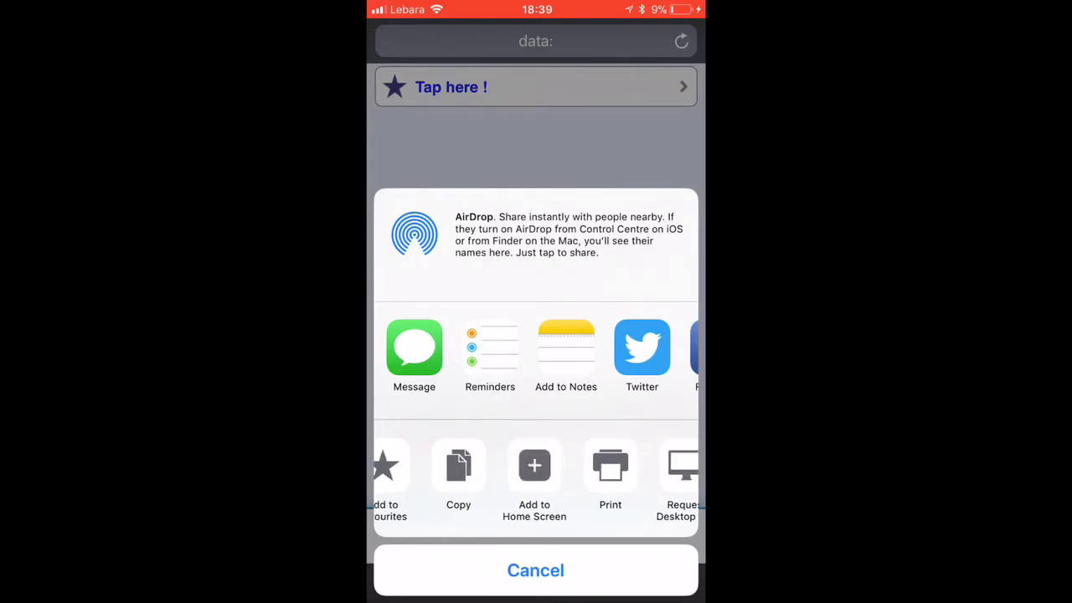
Step: Choose Add to Home Screen from the share sheet
{"action": "left_click", "coordinate": [536, 569]}
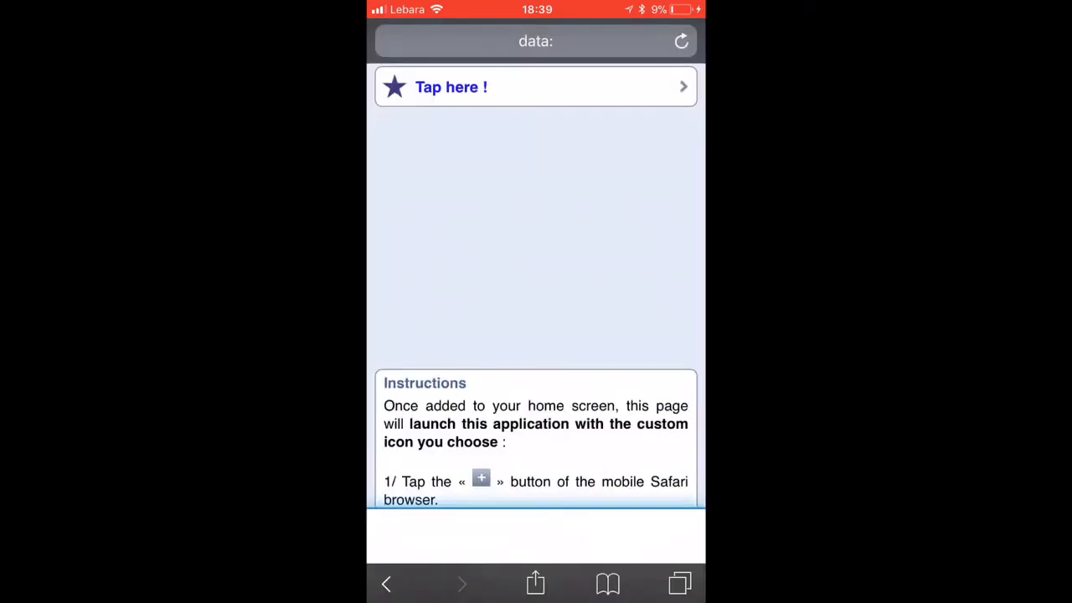
{"action": "left_click", "coordinate": [536, 583]}
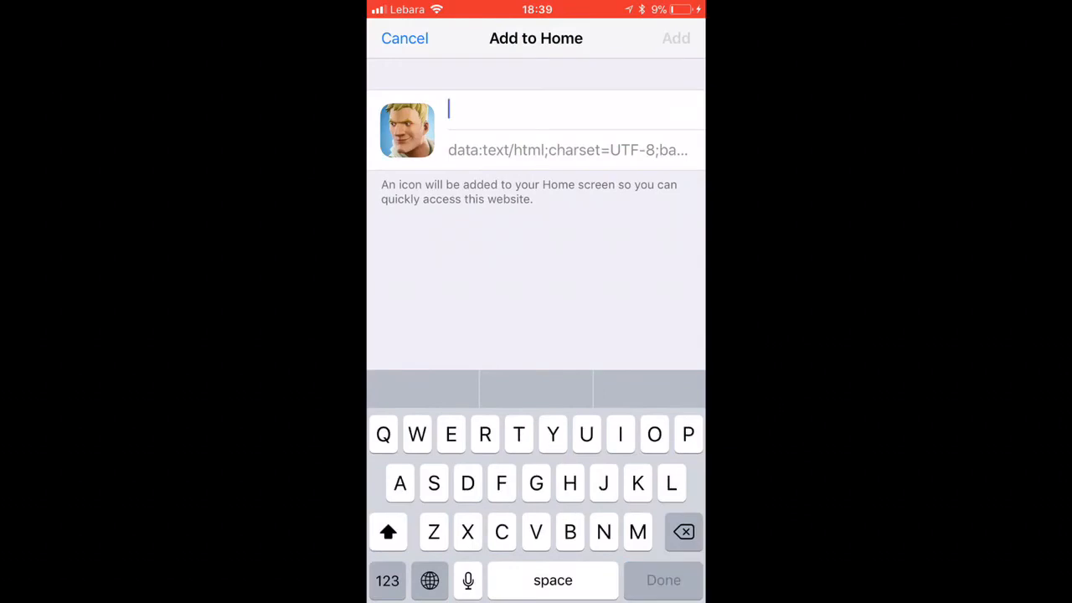
Step: Name the shortcut Fortnite and add it to the home screen
{"action": "type", "text": "Fortnite"}
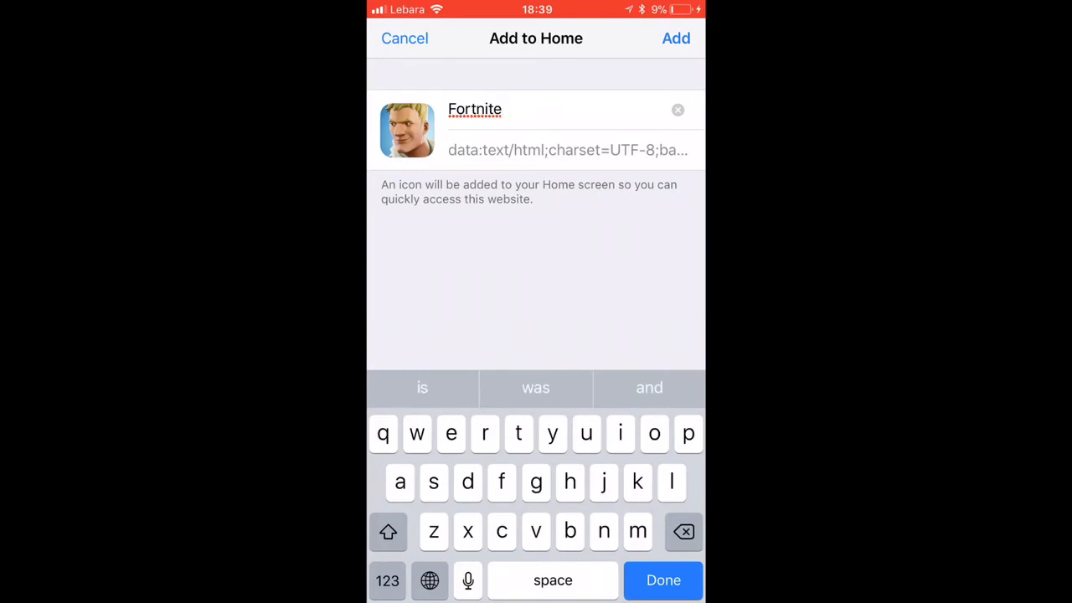
{"action": "type", "text": "bata"}
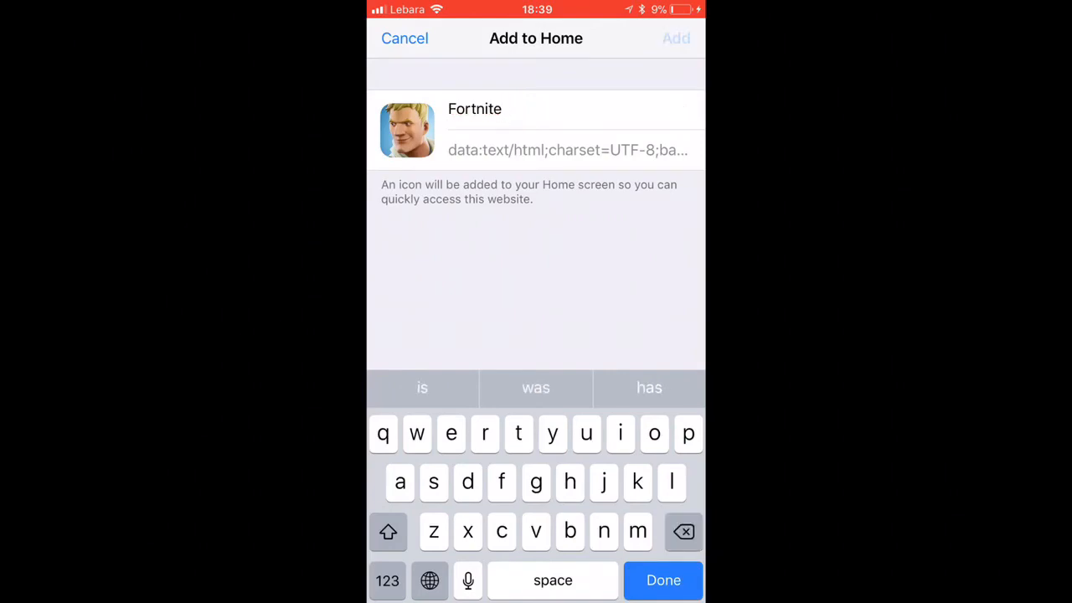
{"action": "left_click", "coordinate": [676, 37]}
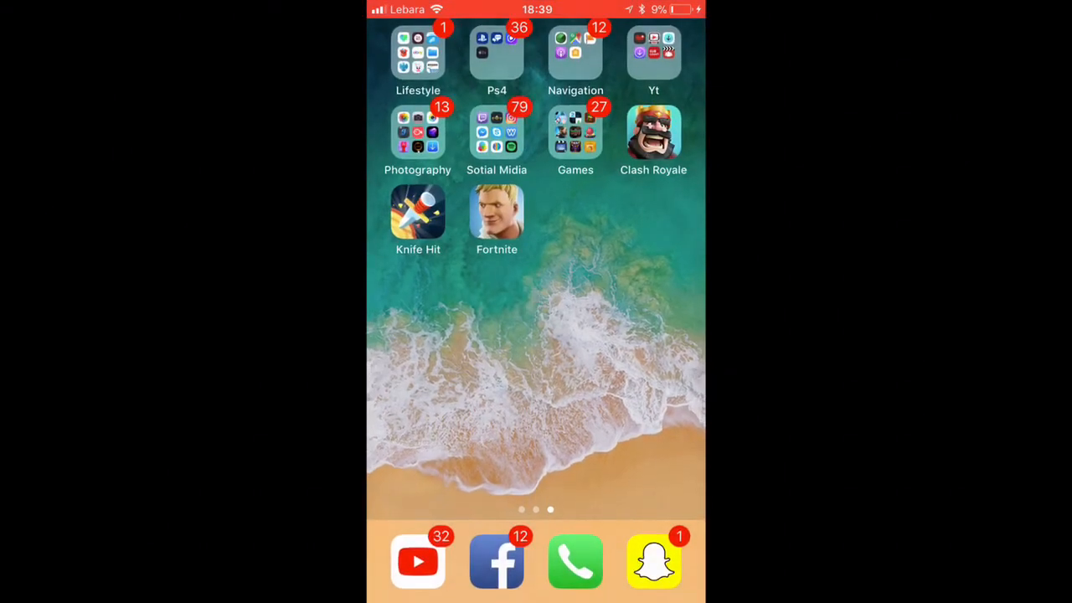